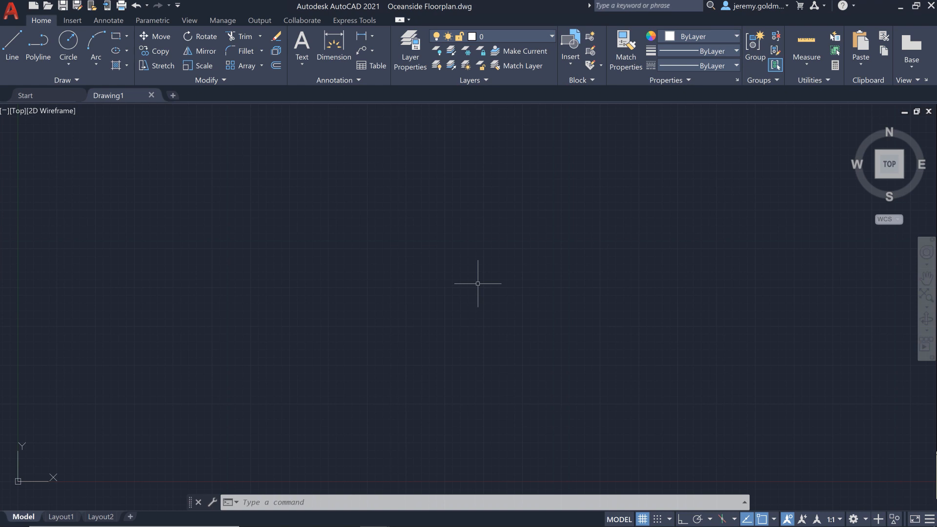
pyautogui.moveTo(232, 166)
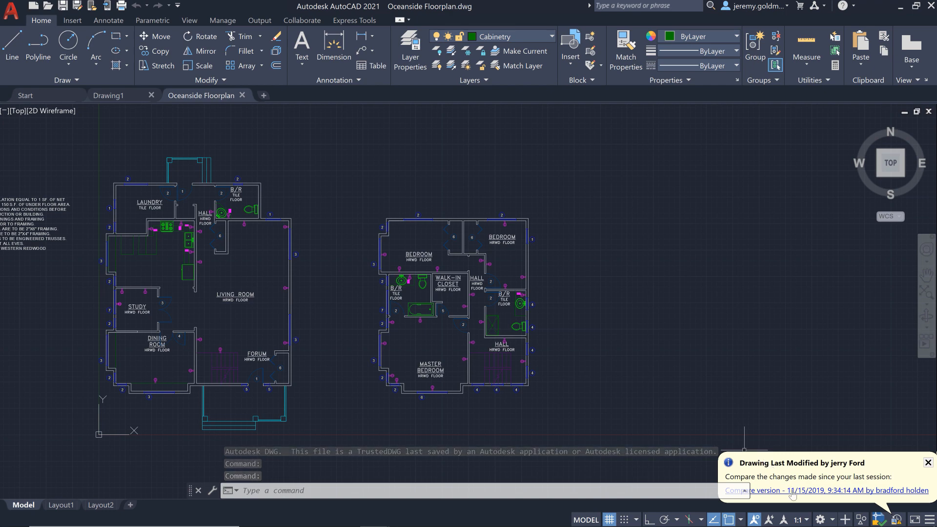
# Compare against the previous version and step through the revision-clouded differences before exiting
pyautogui.click(927, 462)
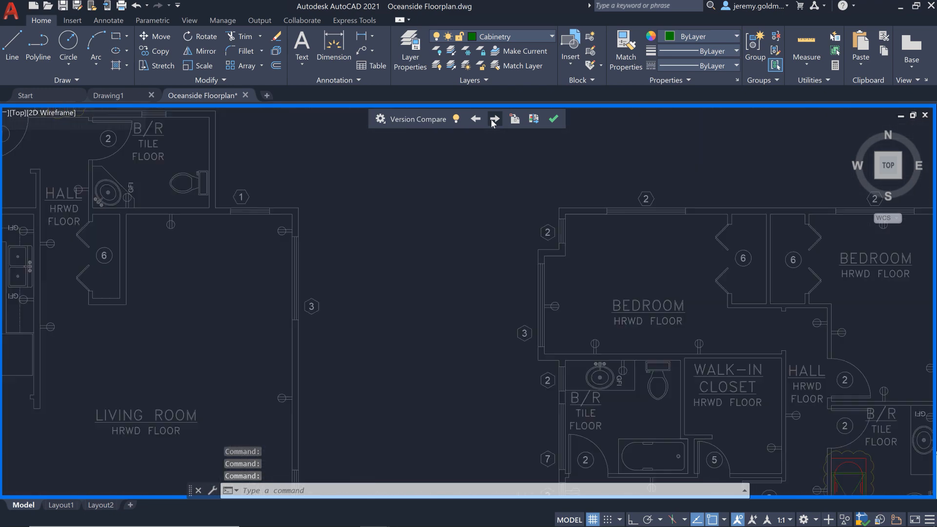
pyautogui.click(494, 119)
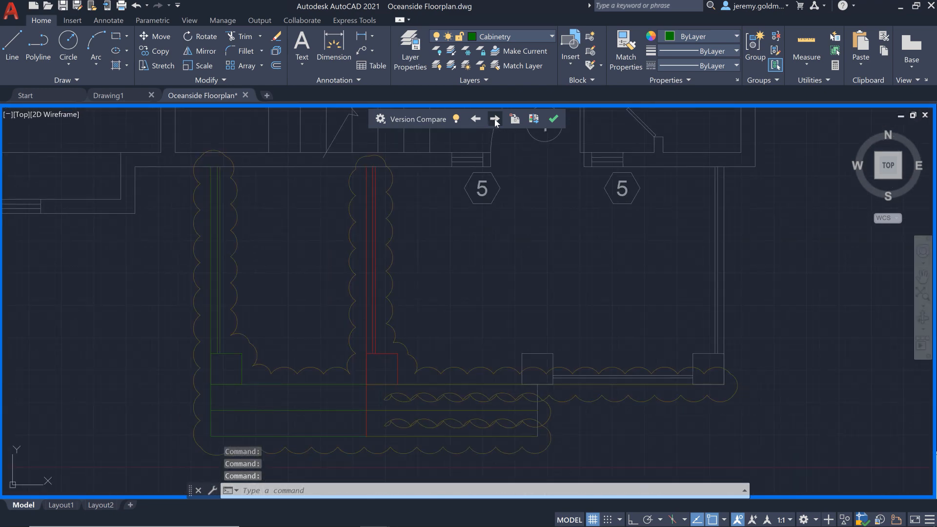
pyautogui.click(553, 118)
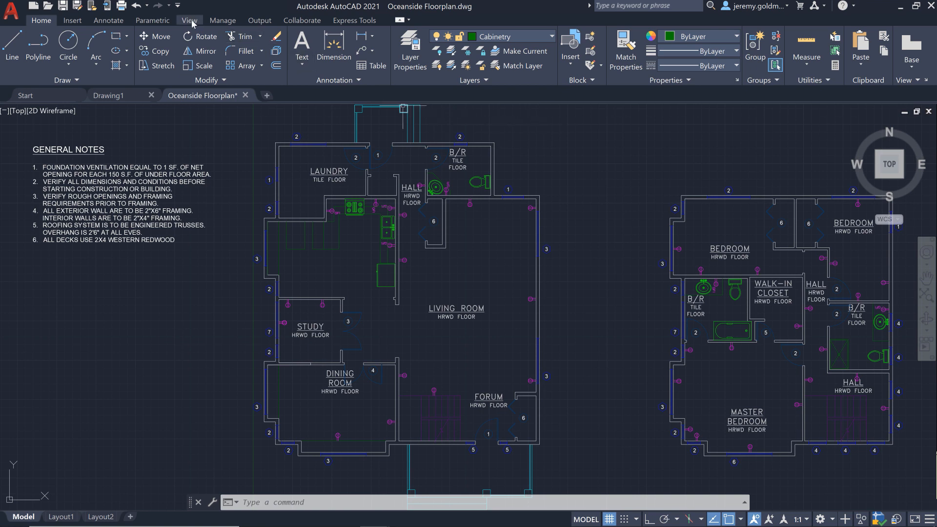
pyautogui.click(189, 21)
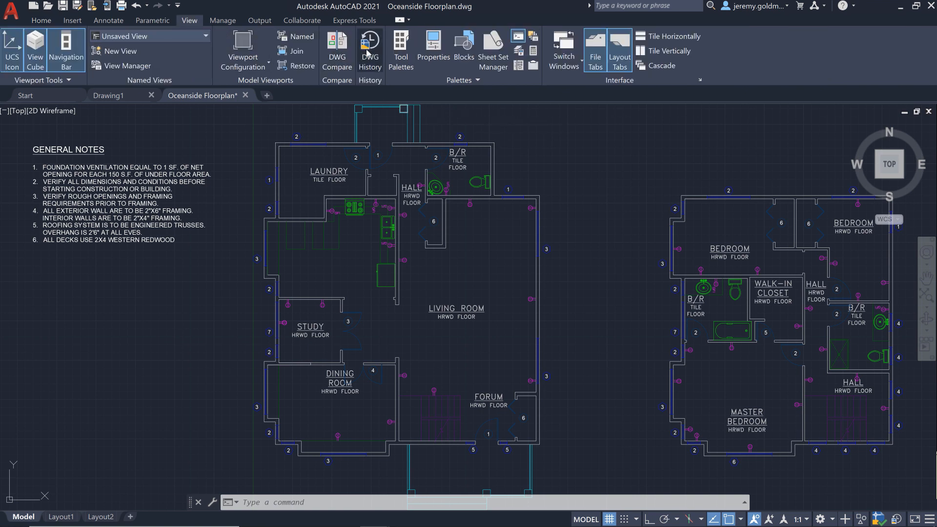
pyautogui.click(369, 50)
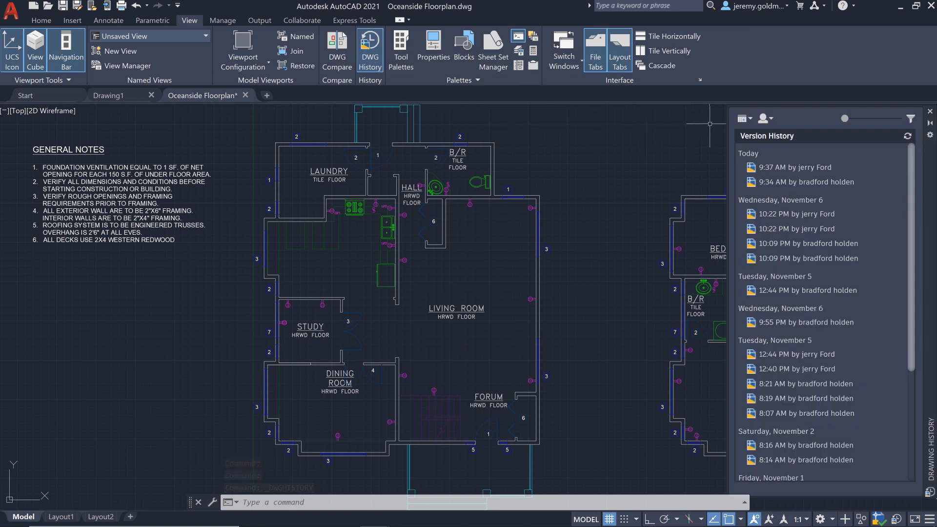
pyautogui.moveTo(763, 118)
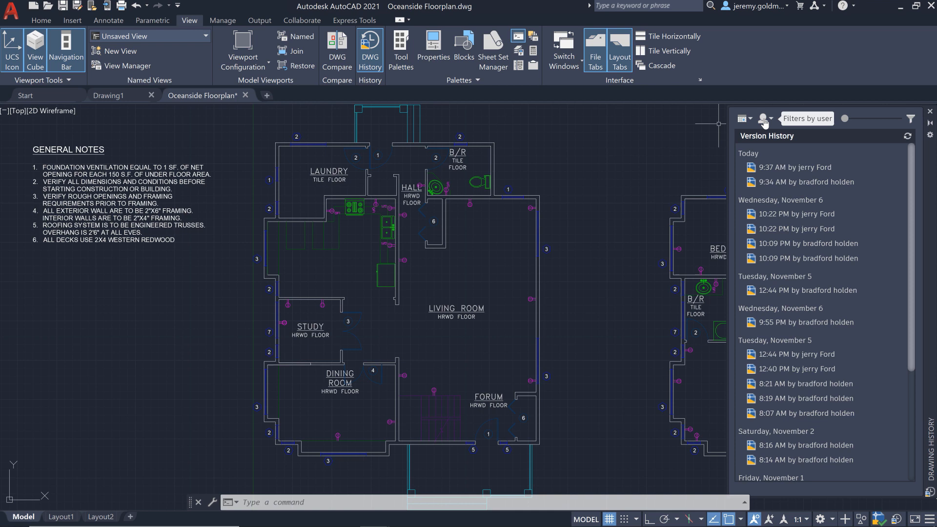
pyautogui.click(766, 118)
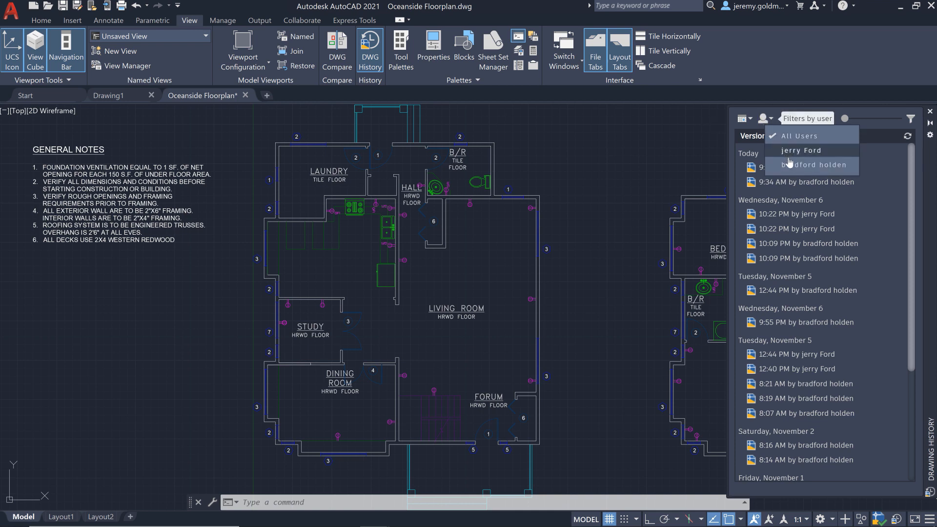
pyautogui.click(814, 165)
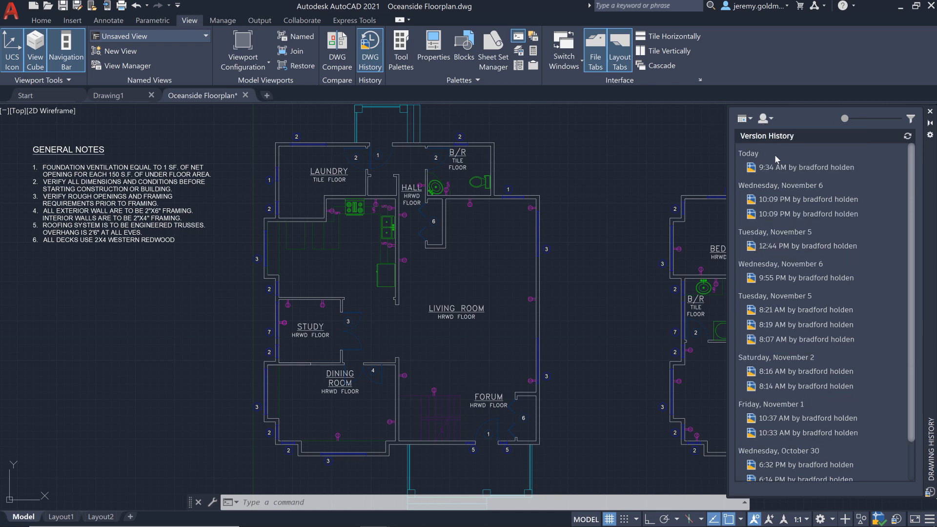
pyautogui.click(744, 117)
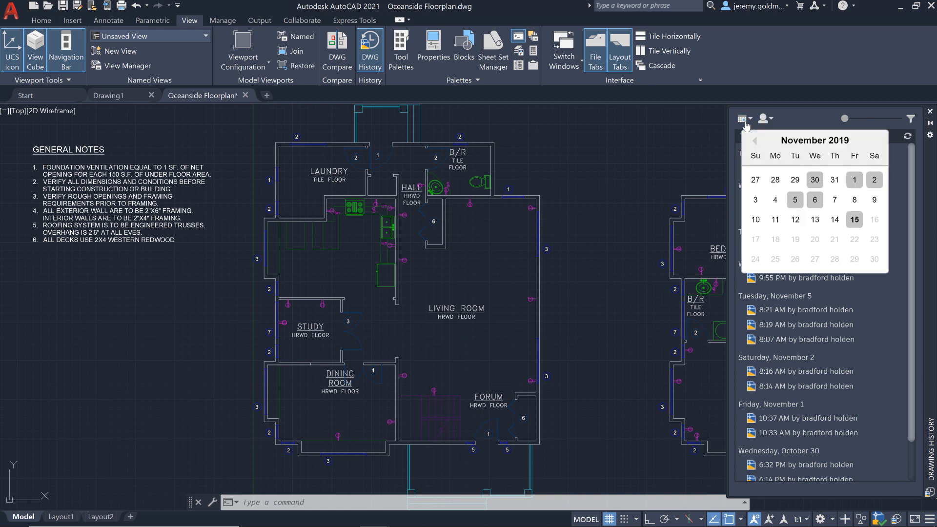
pyautogui.click(754, 141)
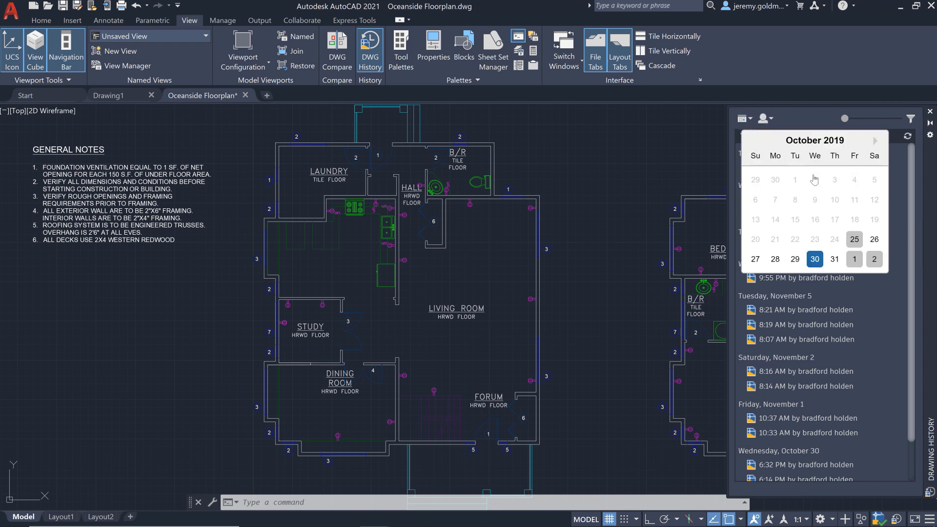
pyautogui.click(814, 259)
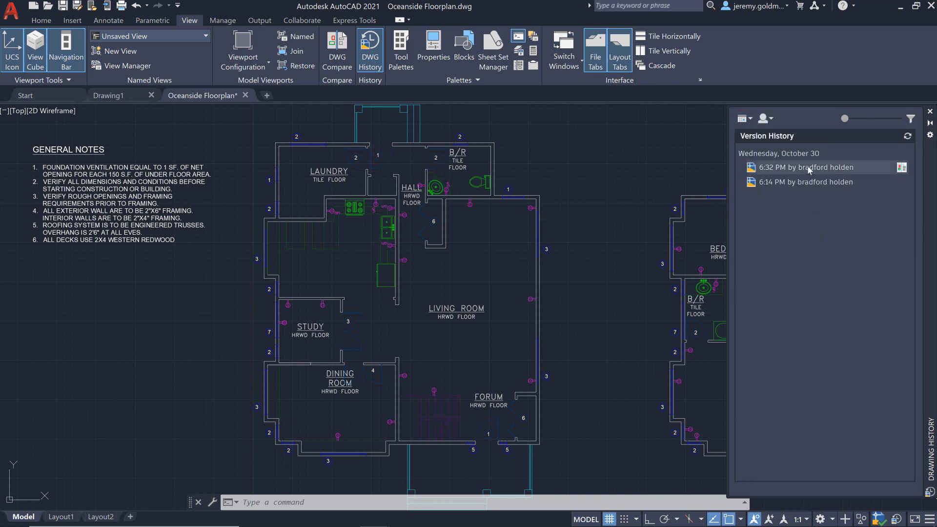
pyautogui.moveTo(902, 168)
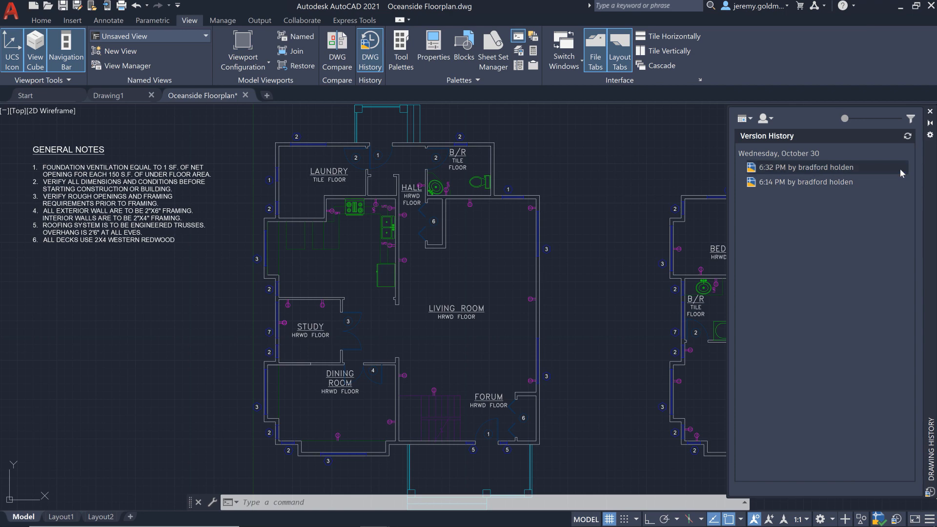
pyautogui.click(807, 182)
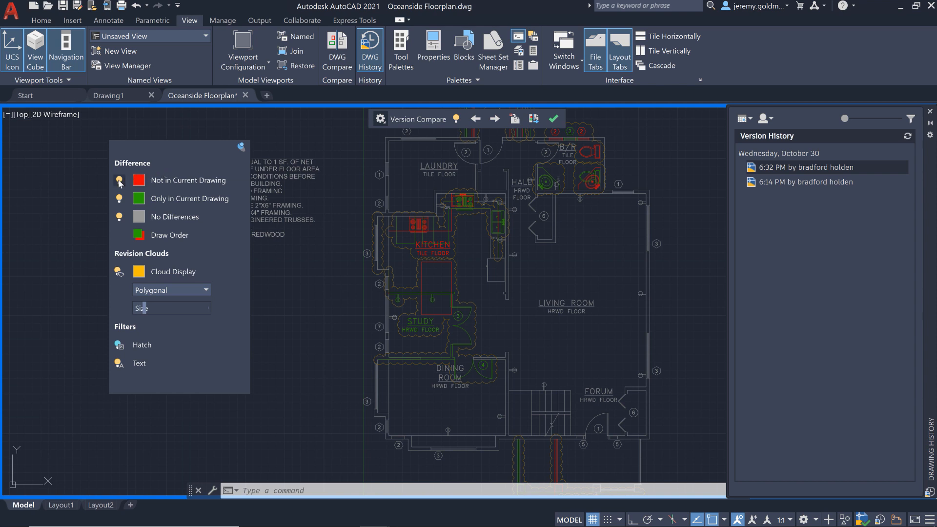
# Import the 52 older kitchen and dining wall objects from the 6:32 PM version
pyautogui.click(507, 363)
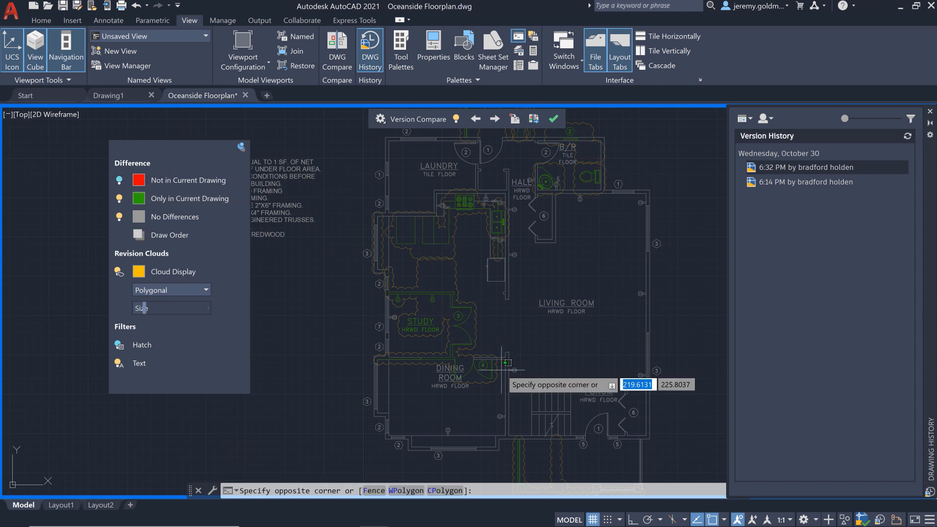
pyautogui.moveTo(367, 200)
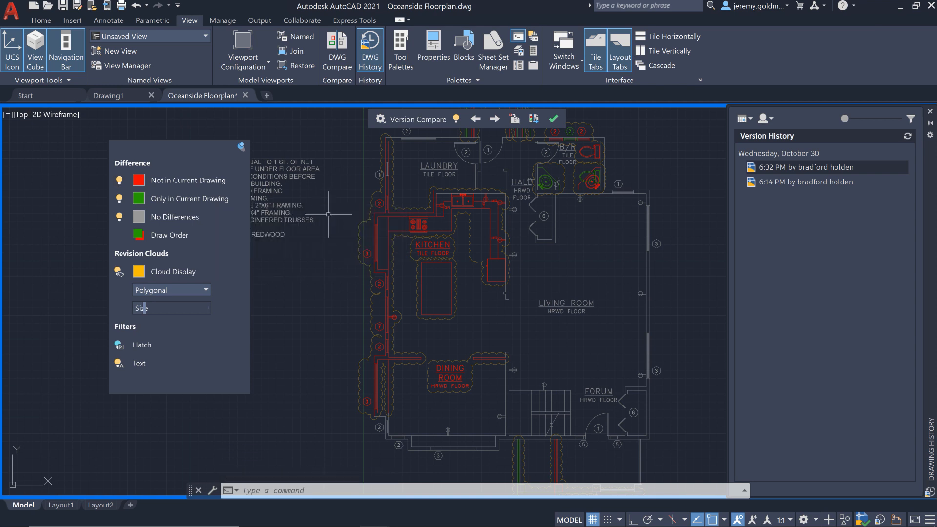
pyautogui.click(513, 118)
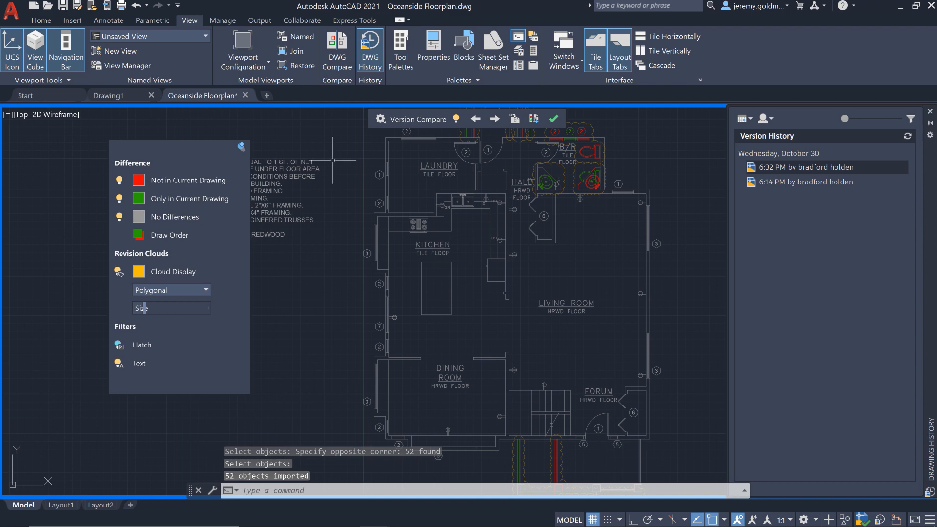
pyautogui.click(494, 118)
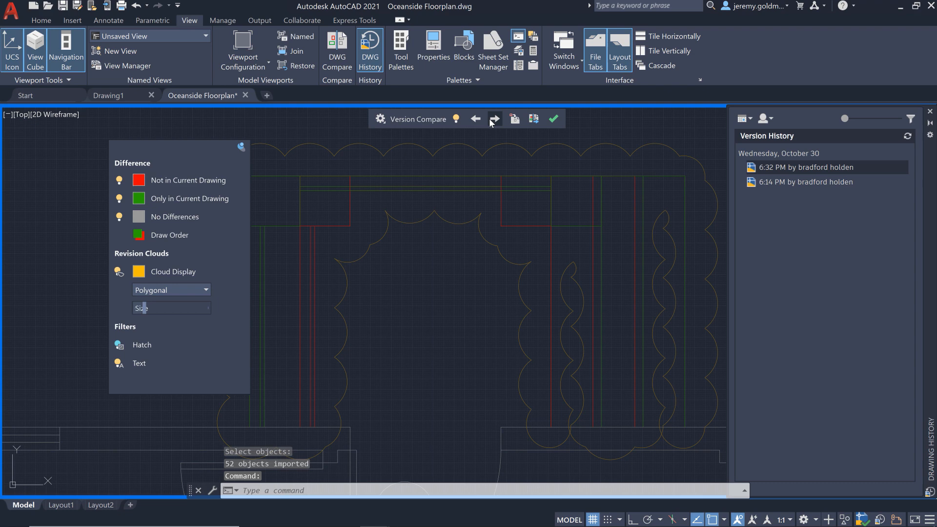